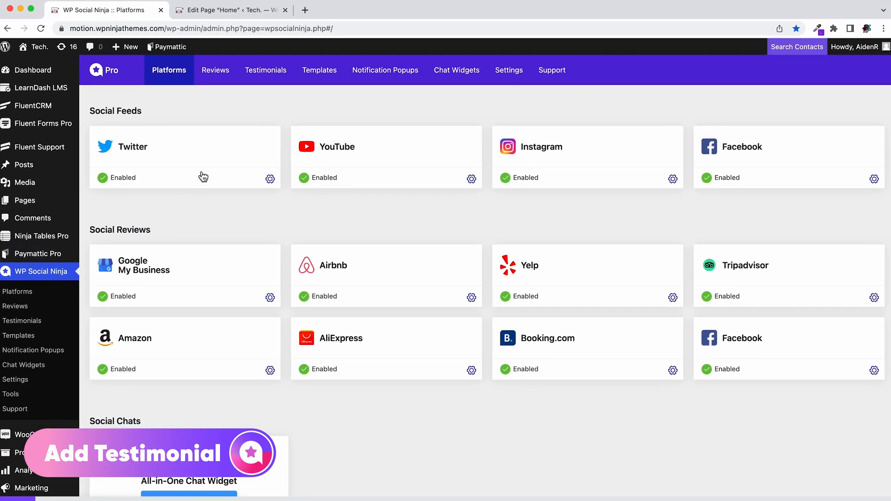
- Show the Testimonials page listing all existing testimonials
left_click(265, 70)
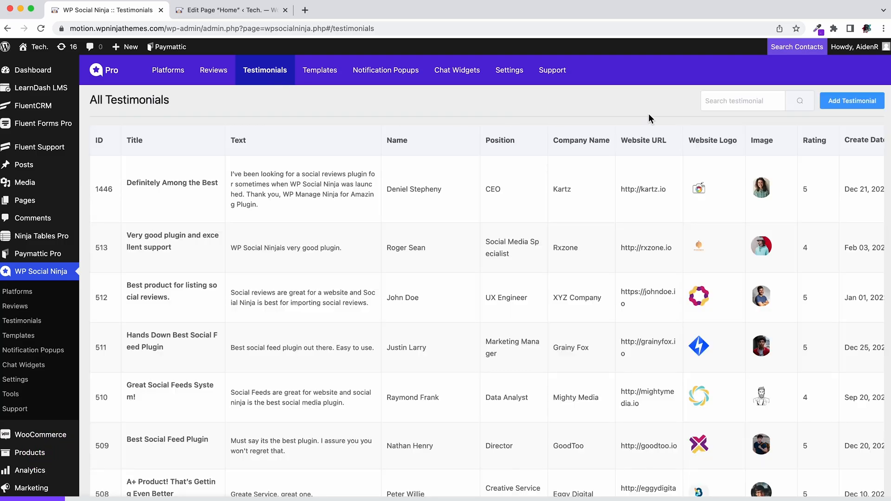
left_click(851, 100)
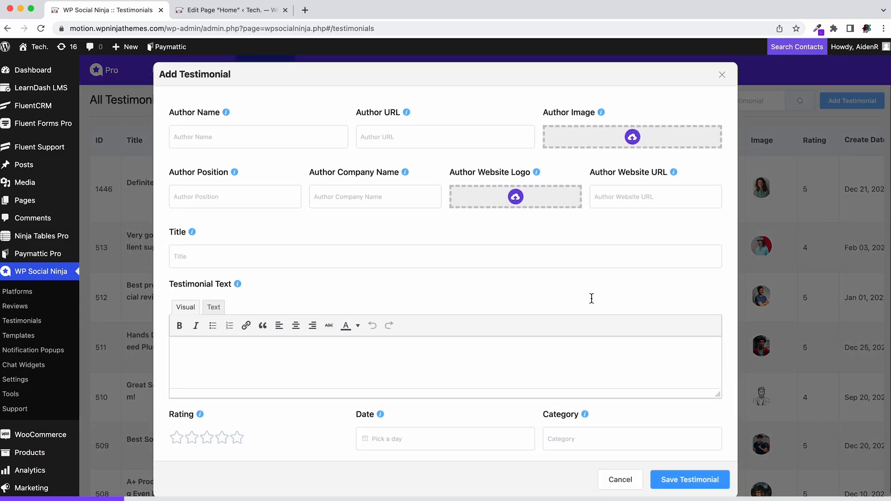
type("Mark Brown")
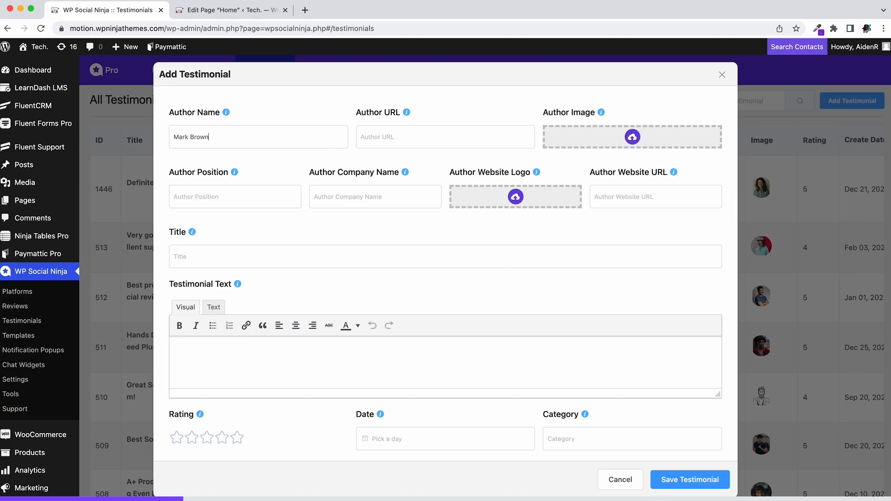
type("markbrown.io")
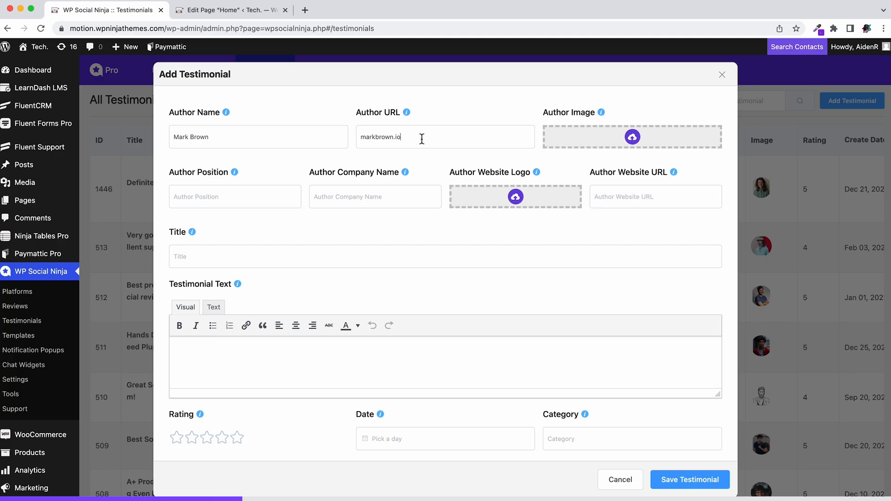
left_click(631, 136)
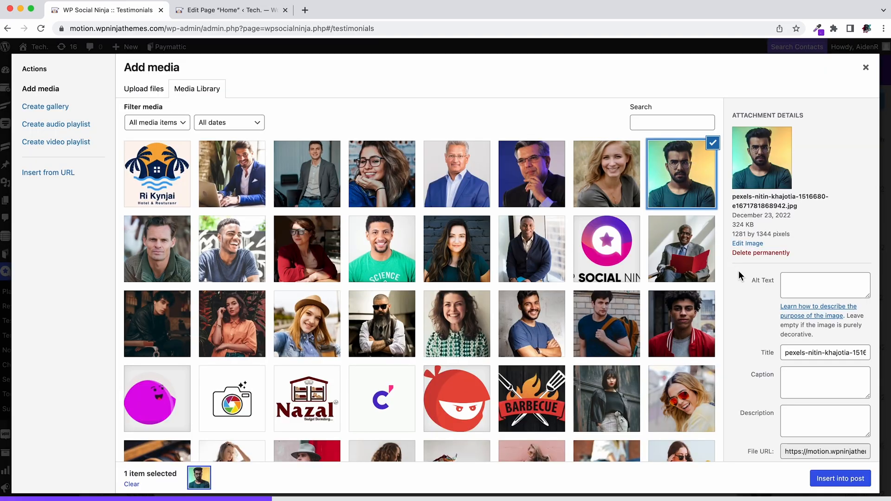
left_click(840, 479)
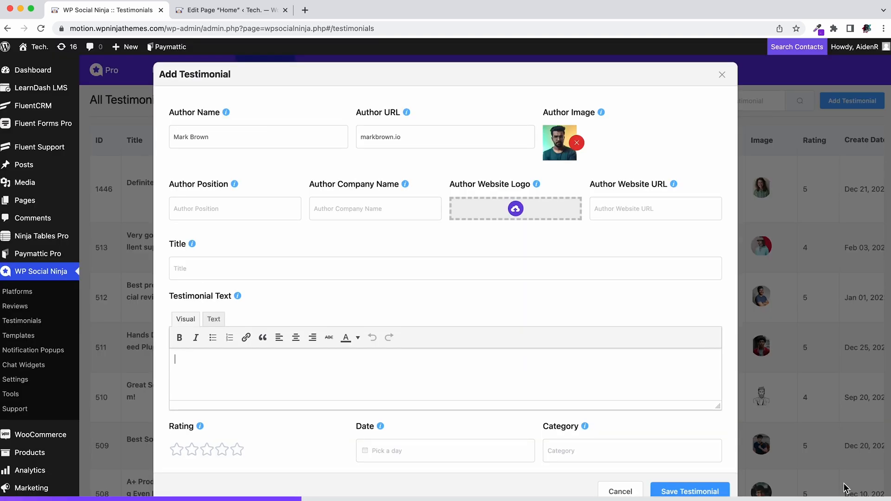
type("Social Media Specia")
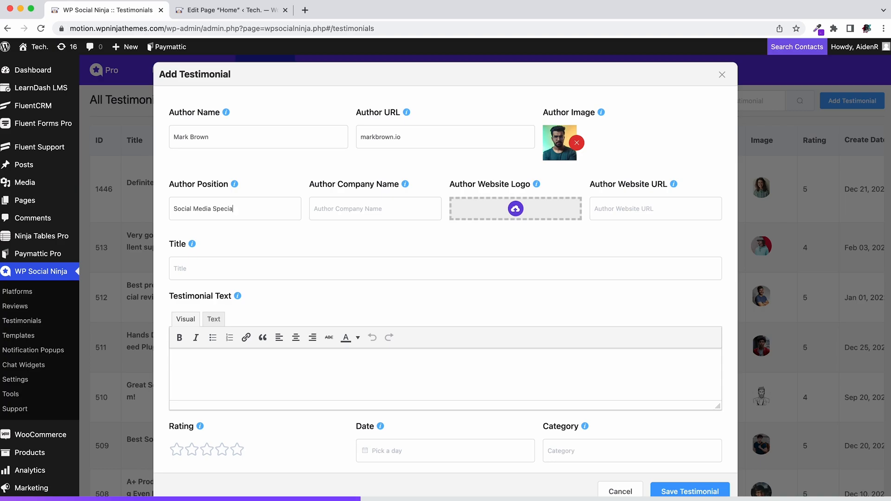
type("Robot M")
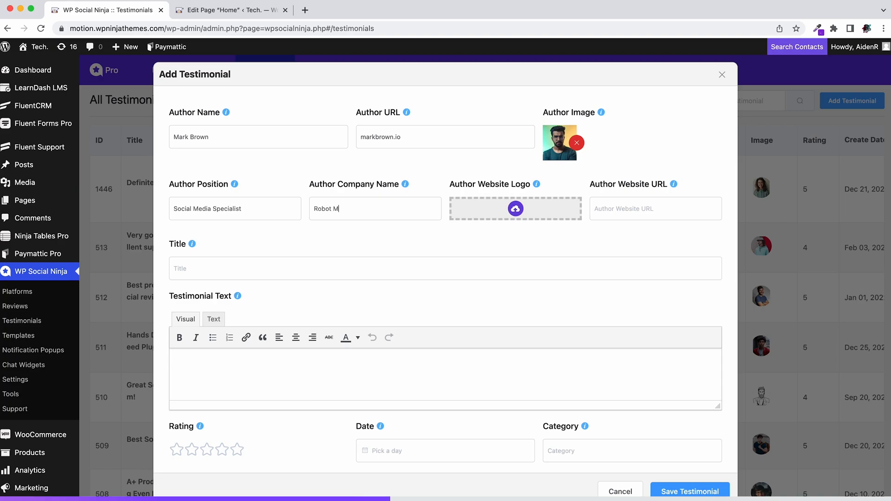
- Attach the robot logo as website logo and enter website URL Robotmascot.io
left_click(515, 209)
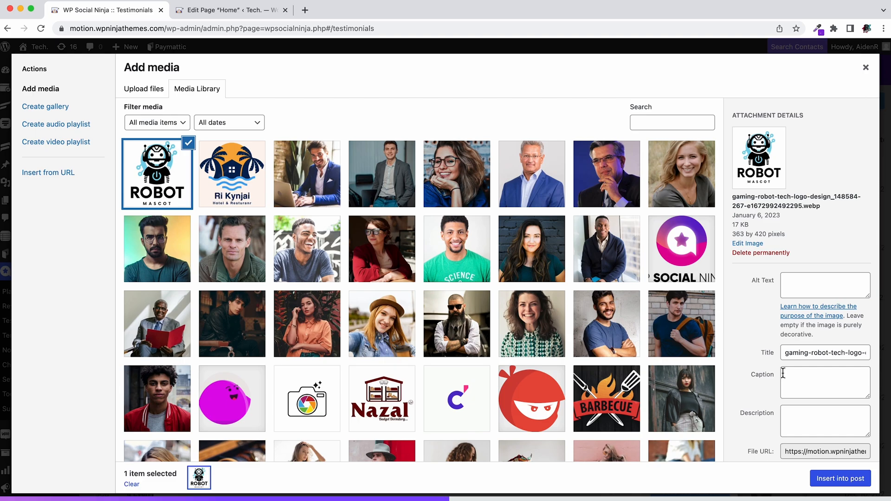
left_click(839, 479)
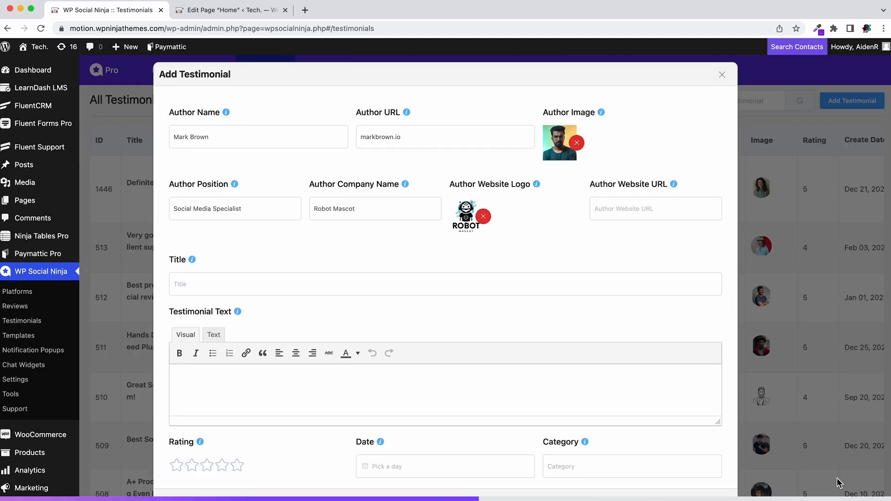
type("Robotmascot")
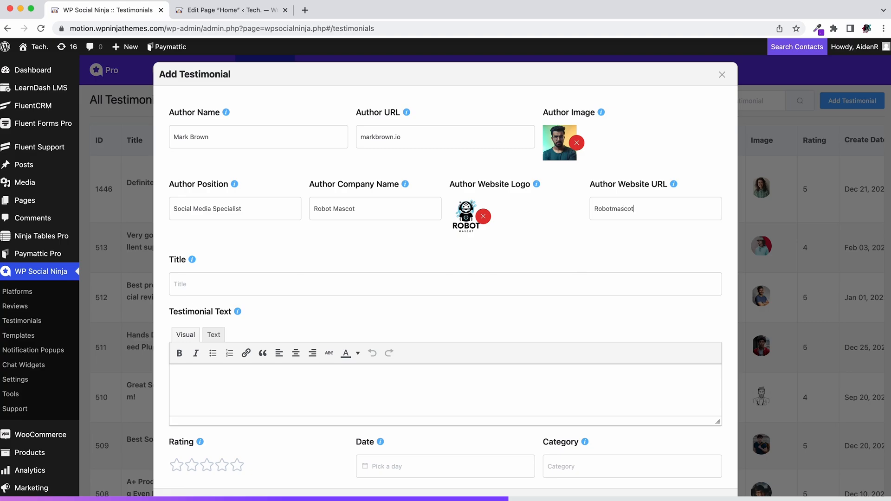
type(".io")
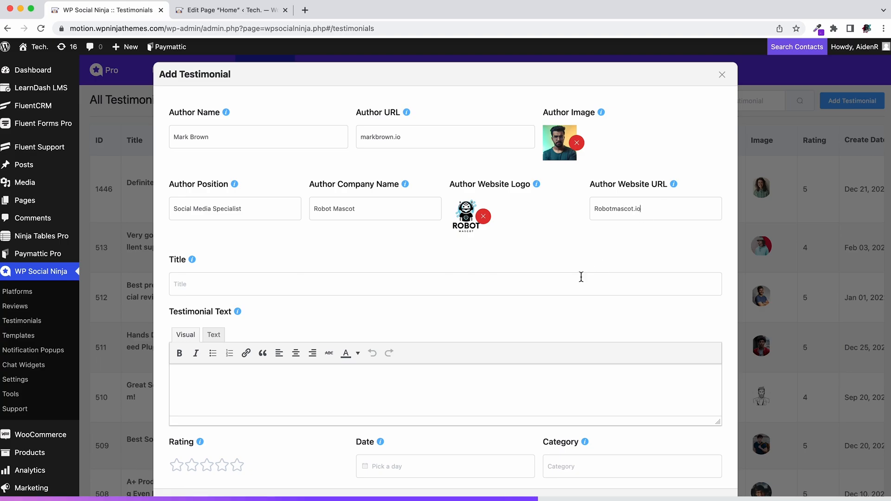
- Add title 'What an Amazing Plugin with so much Platforms!', testimonial text, five stars and a date
type("What an Amazing Plugin with so much Platforms!")
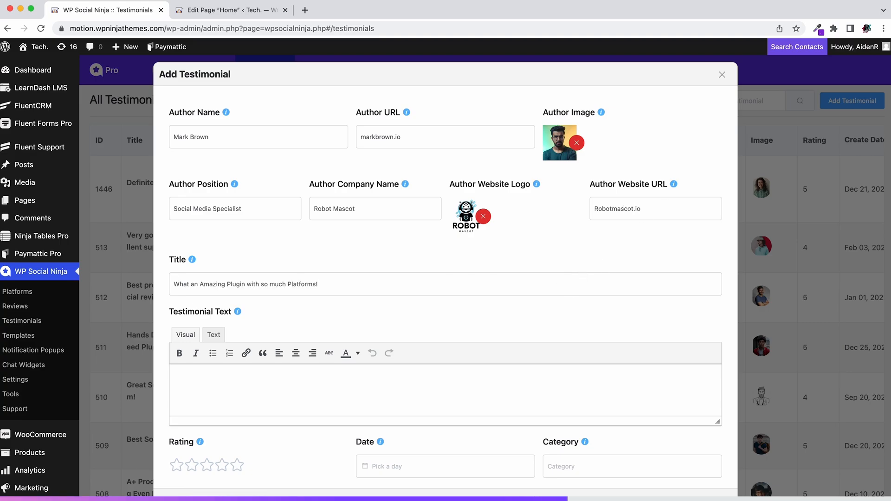
type("WP Social Ninja is a super plugin with lots of platforms. No need to worry about your social media feeds and reviews any more when you have social ninja. And chat widgets! what else one can possilbly ask for!")
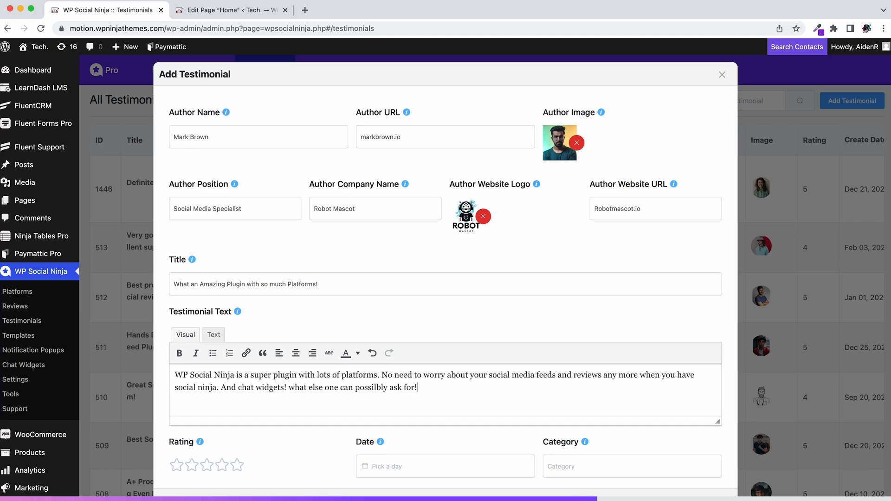
left_click(443, 466)
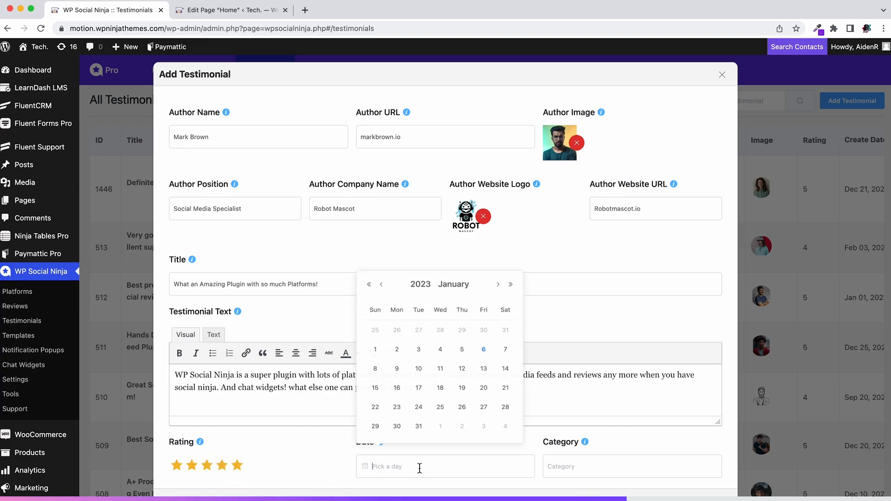
left_click(505, 349)
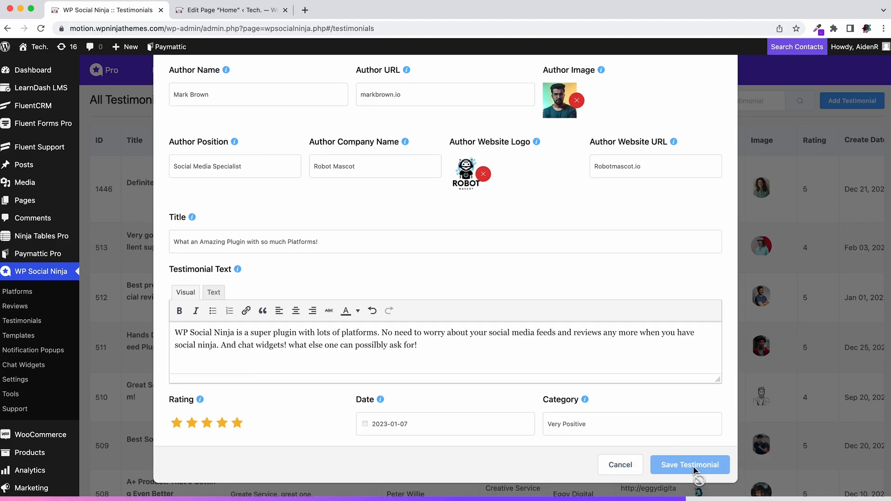
left_click(690, 465)
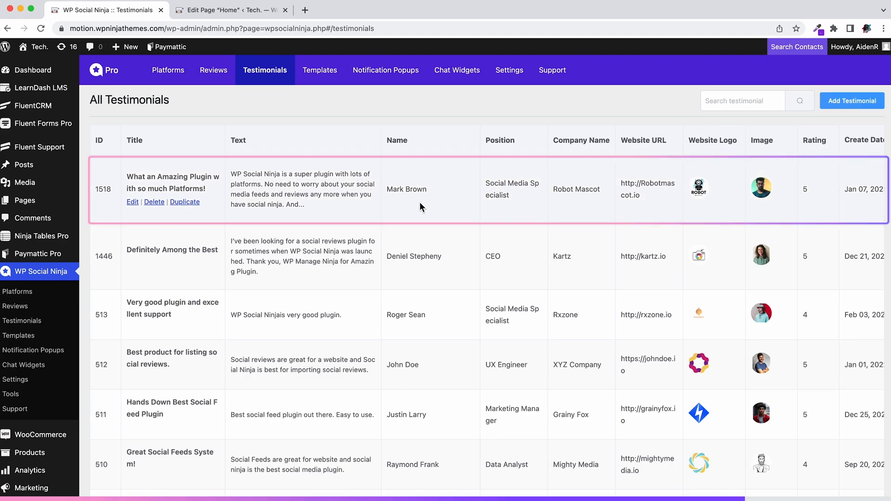
mouse_move(420, 207)
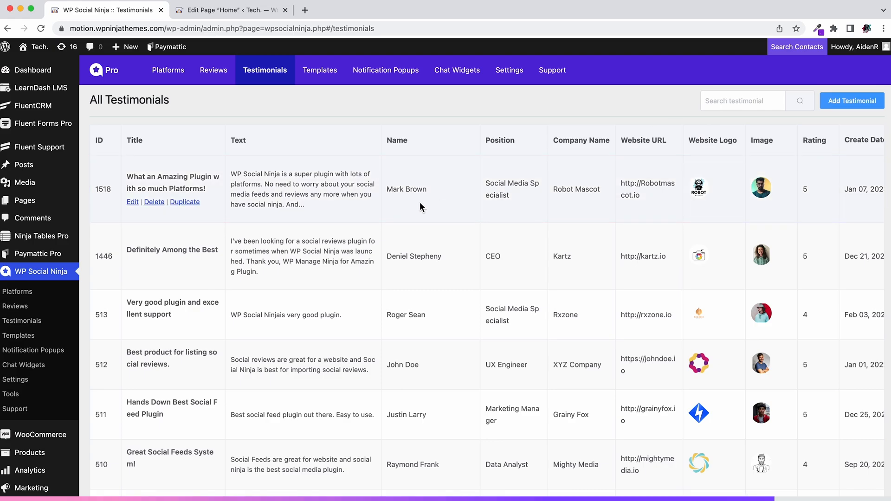
left_click(851, 100)
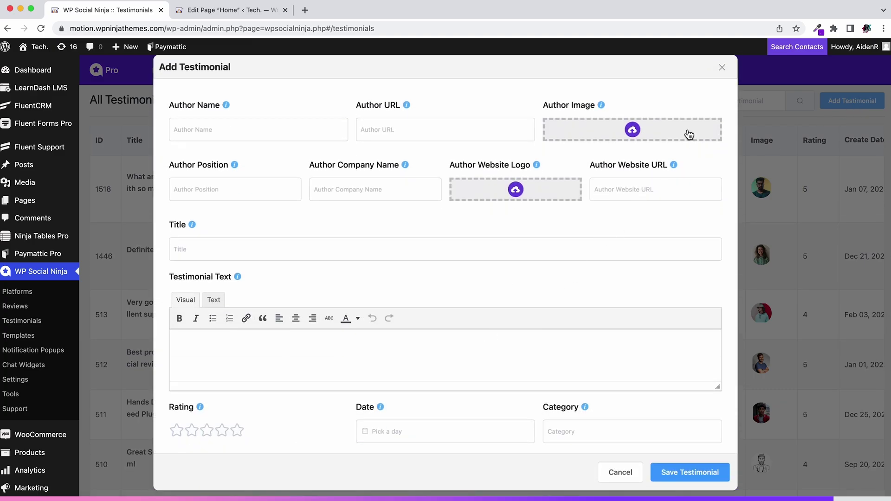
left_click(722, 67)
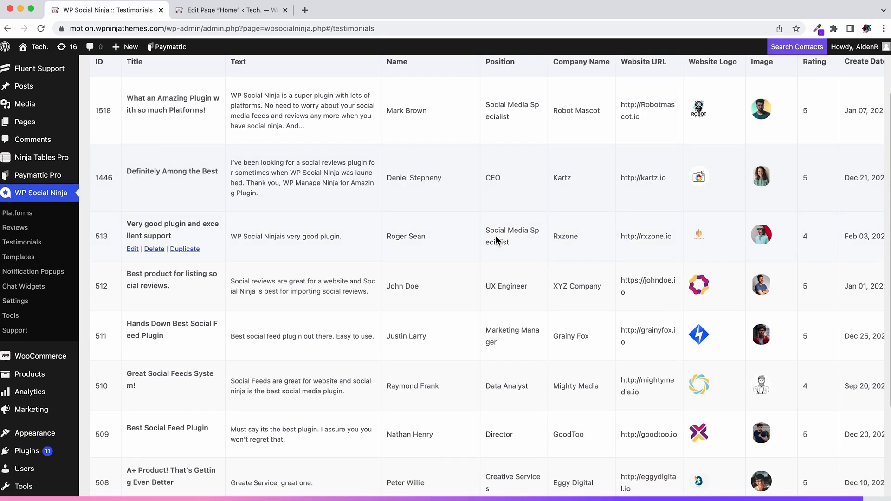
scroll("down", 3)
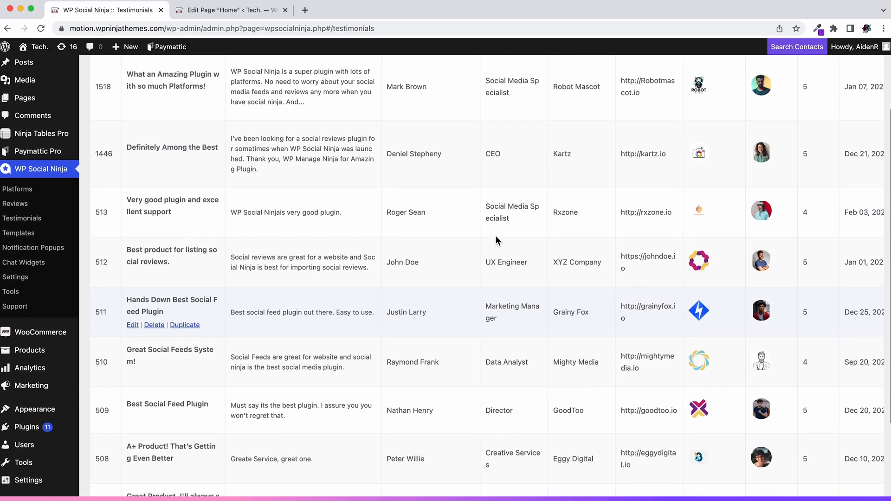
left_click(318, 69)
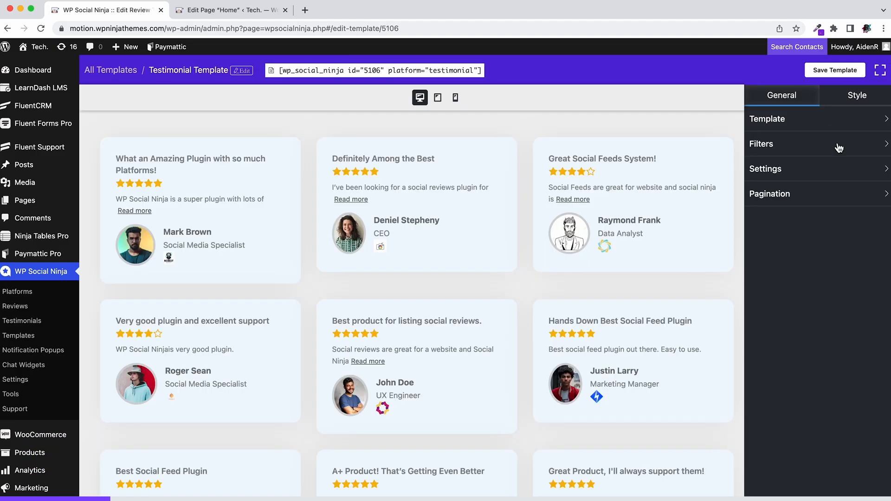
- Try masonry, two-column and slider layouts for the template before returning to three-column masonry
scroll("down", 3)
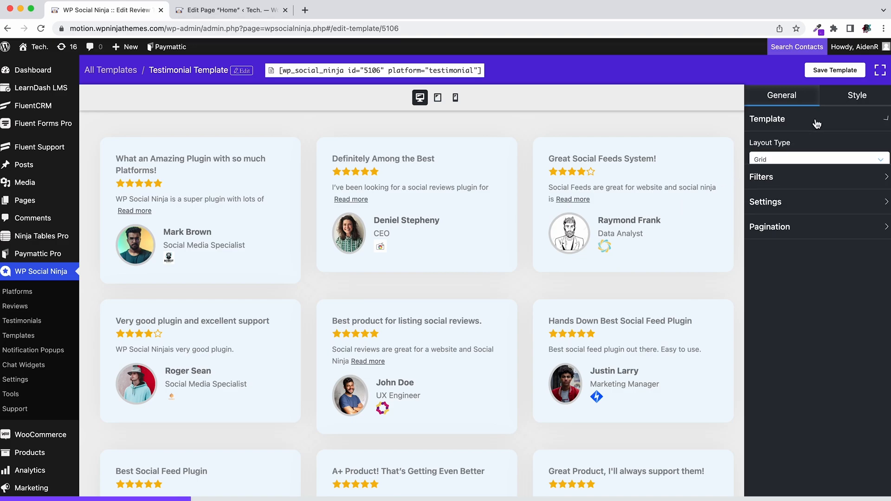
left_click(816, 159)
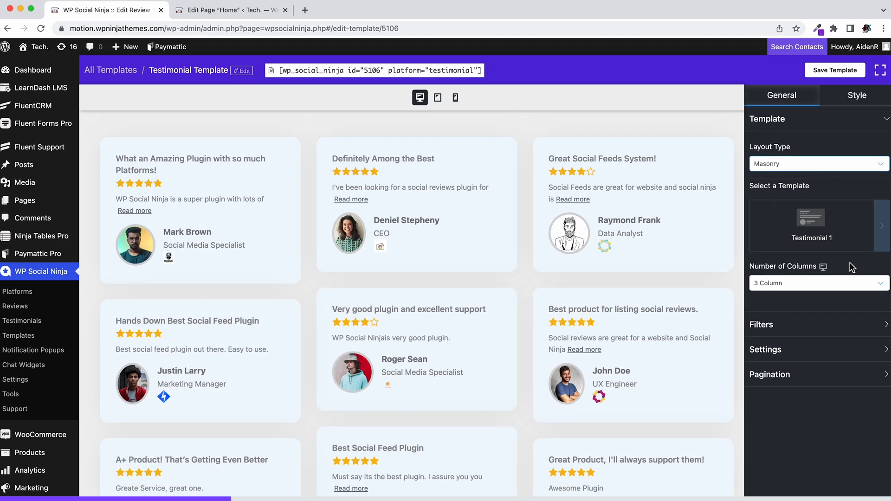
left_click(819, 283)
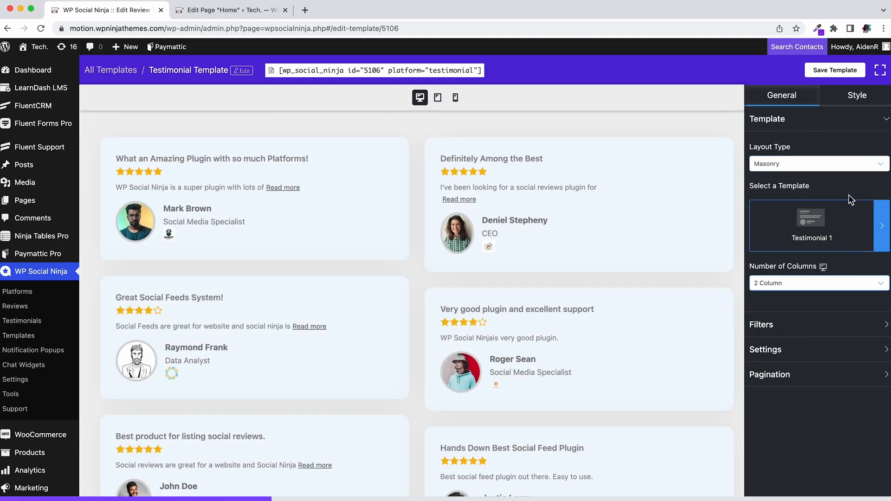
left_click(817, 164)
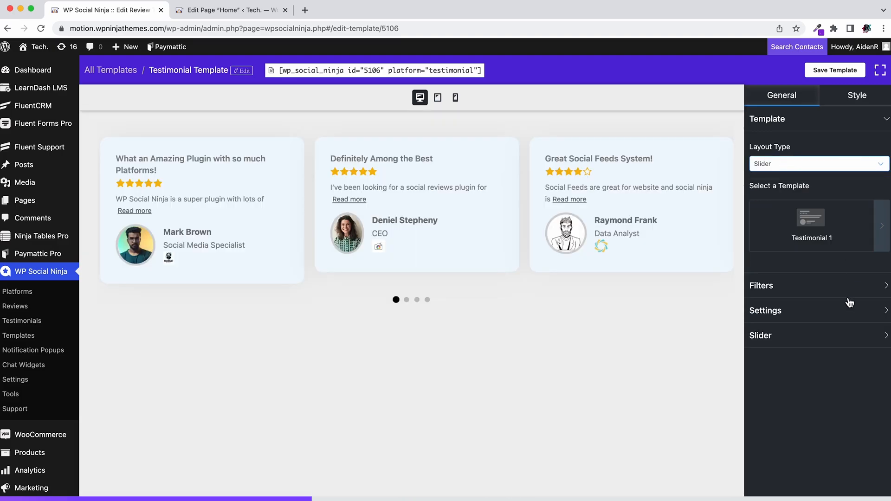
left_click(759, 335)
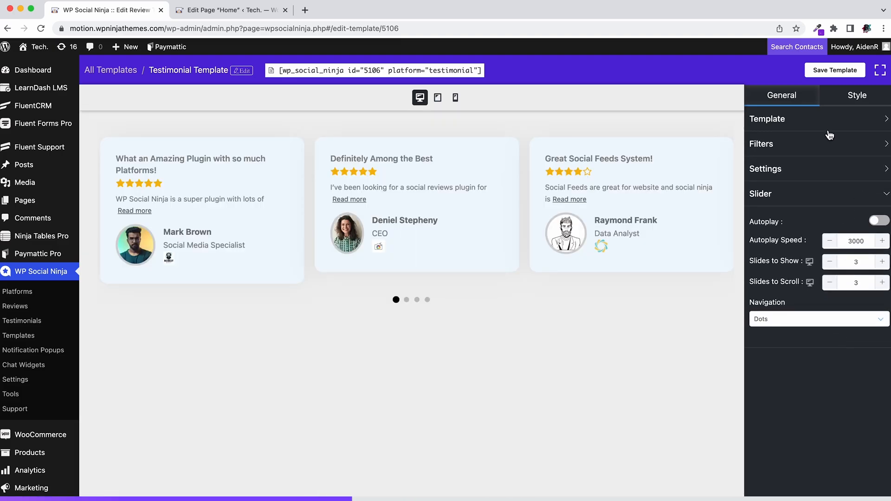
left_click(766, 119)
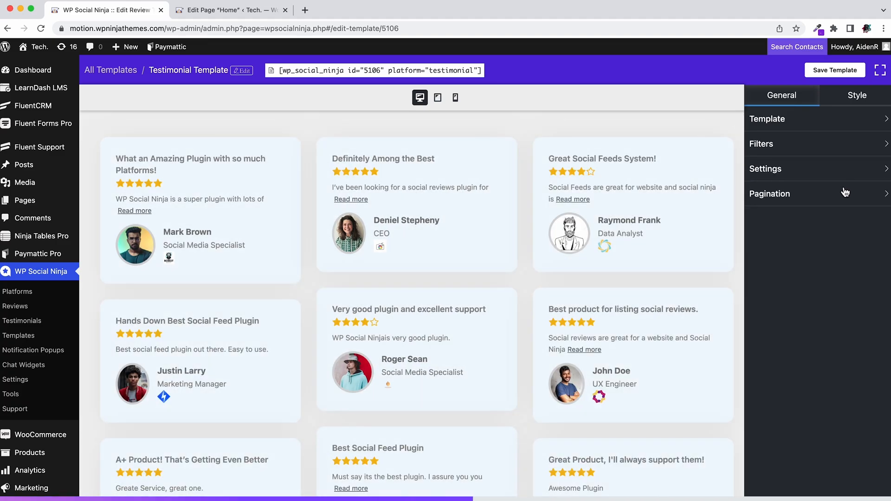
- Show author company names and try numeric ratings, then revert to star display
left_click(768, 119)
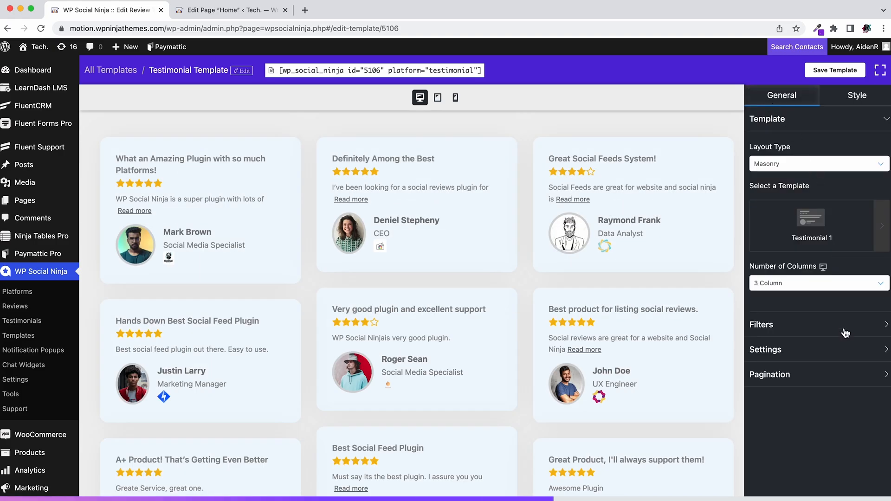
left_click(764, 349)
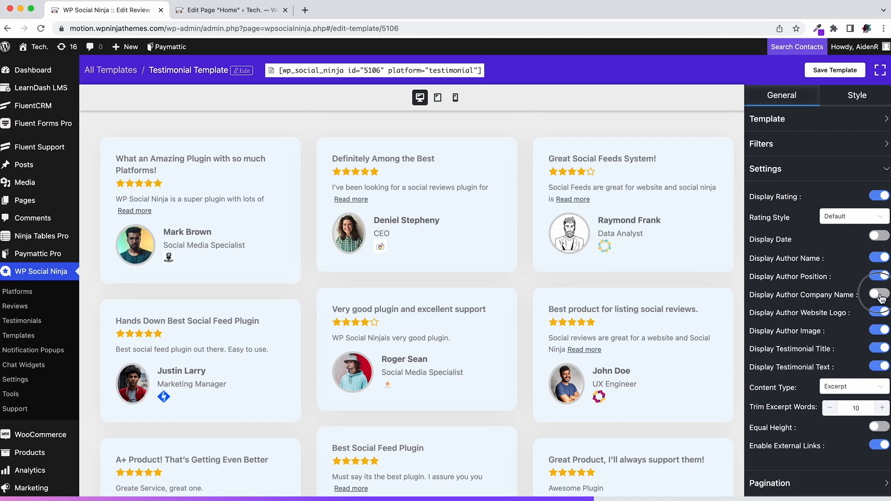
left_click(878, 294)
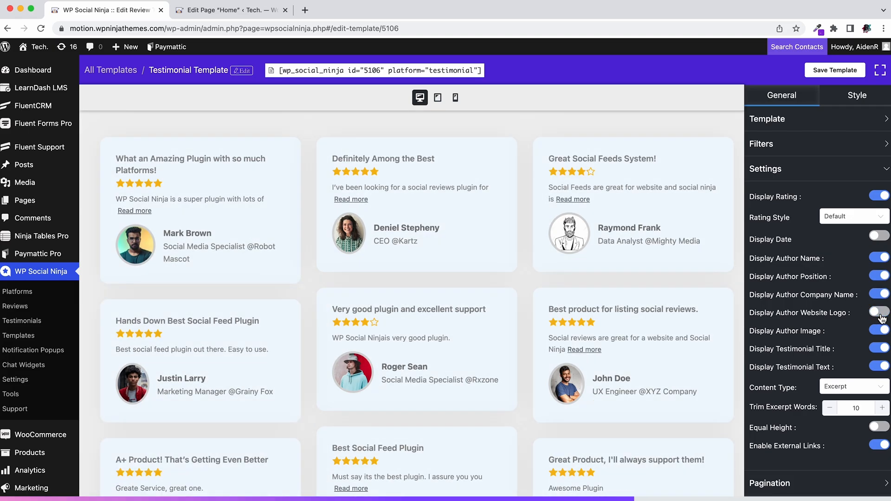
left_click(877, 313)
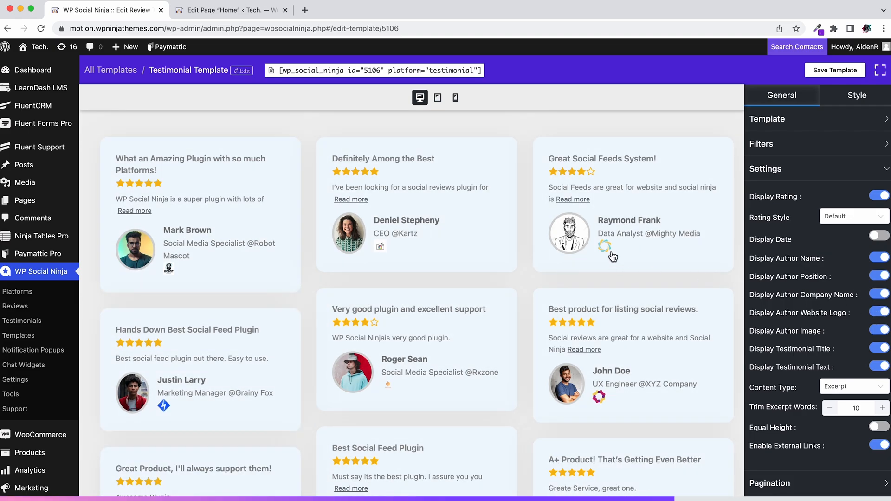
left_click(851, 216)
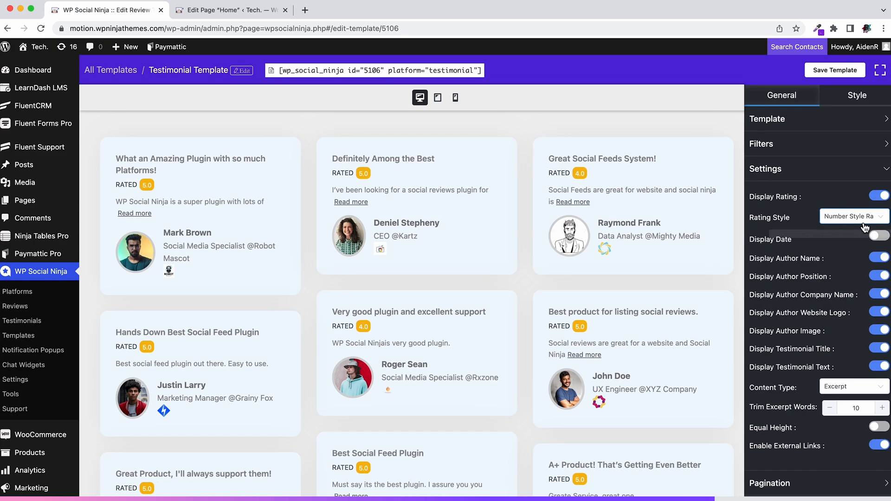
left_click(852, 216)
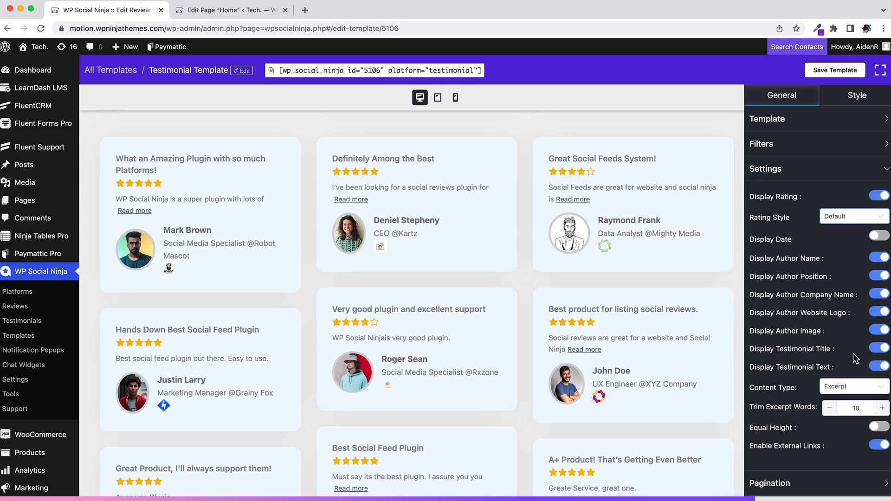
left_click(851, 408)
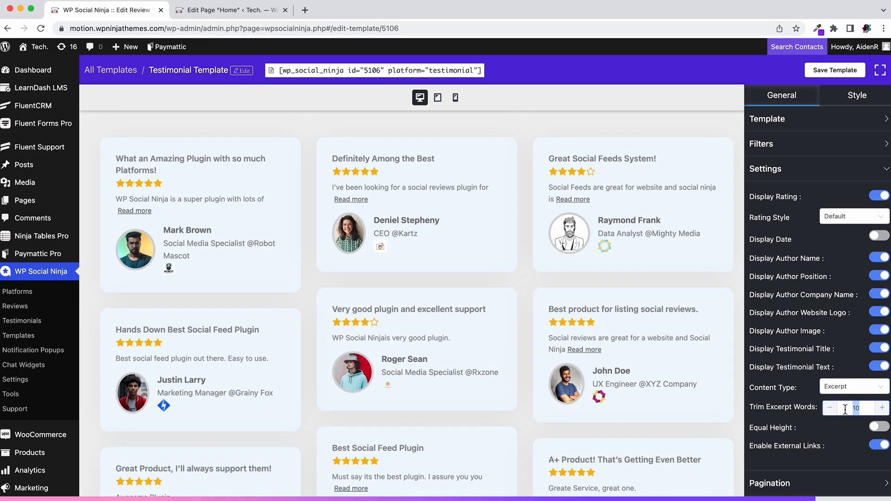
- Raise Trim Excerpt Words to 12 and collapse the general settings
left_click(881, 407)
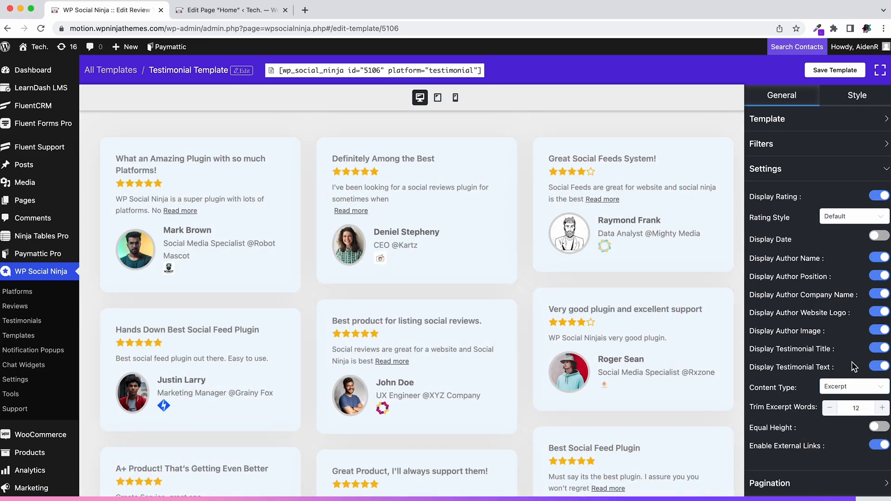
left_click(764, 169)
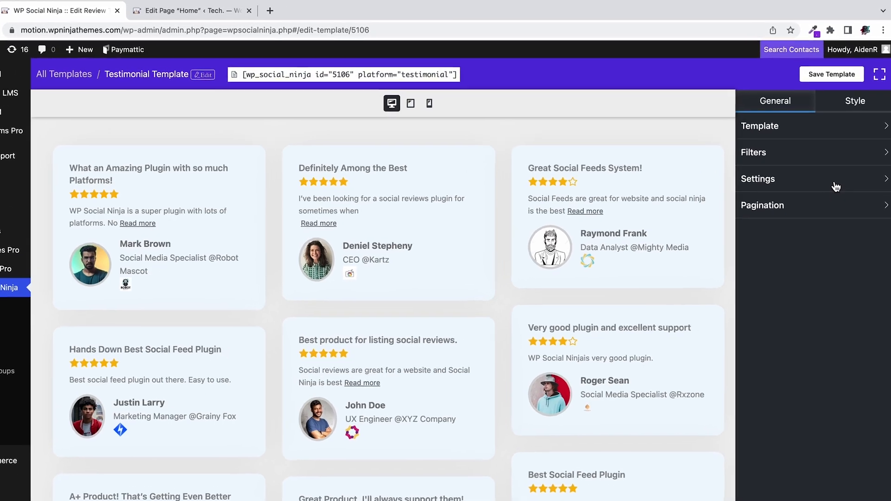
- Enable custom styling and set reviewer names to size 20 after trying a red colour
left_click(855, 101)
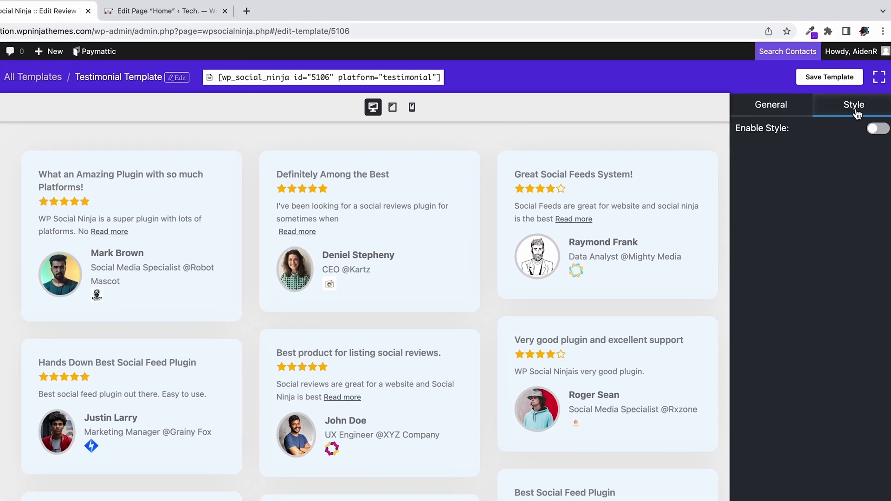
left_click(876, 128)
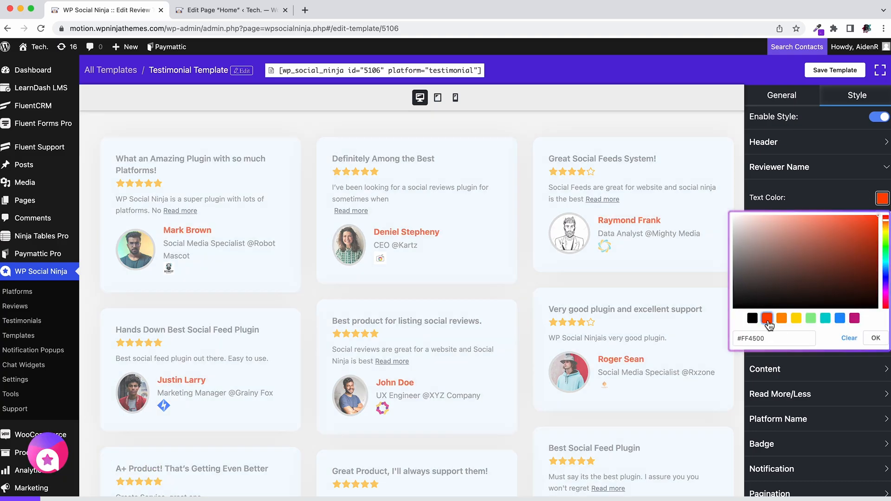
left_click(781, 319)
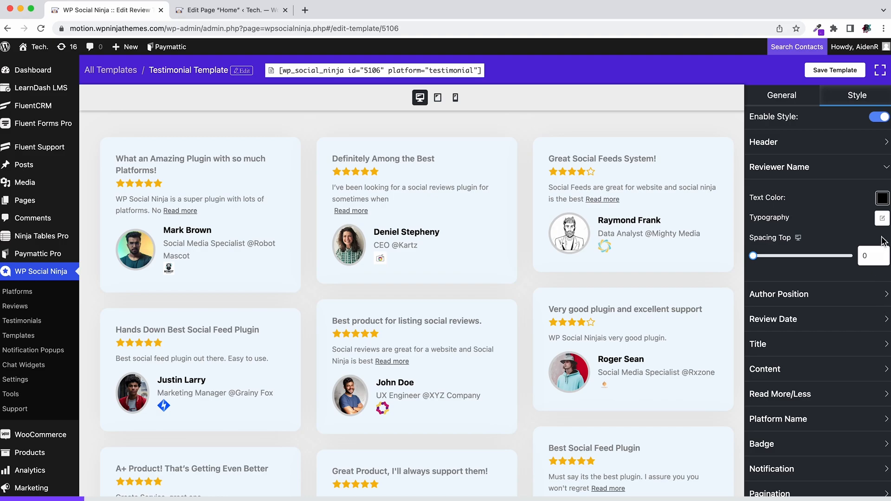
left_click(881, 218)
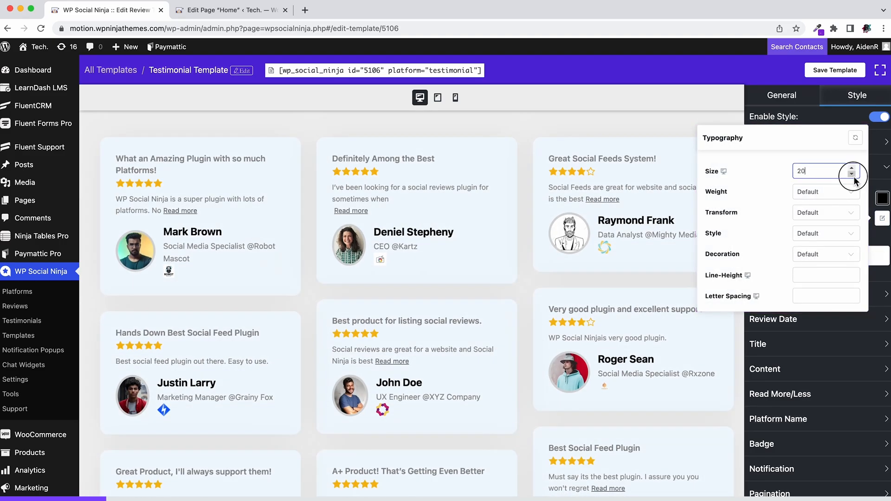
left_click(824, 192)
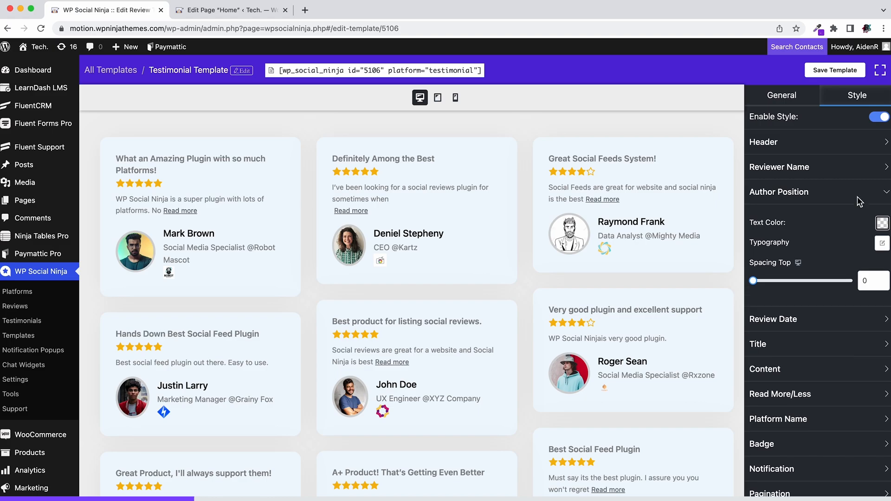
- Try red author positions and set testimonial titles to black
left_click(882, 222)
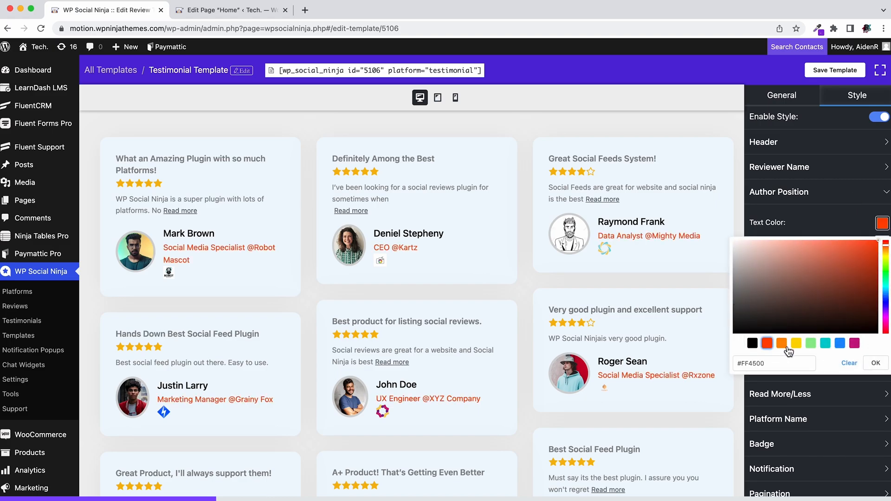
left_click(751, 343)
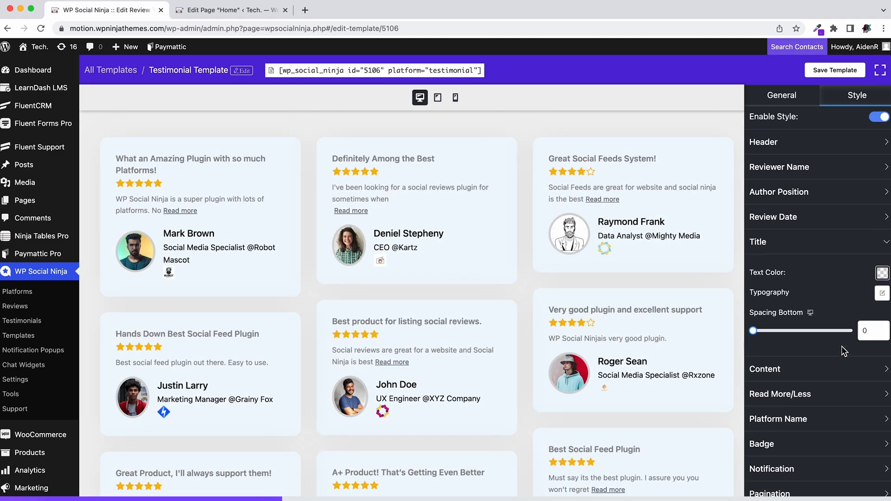
left_click(881, 273)
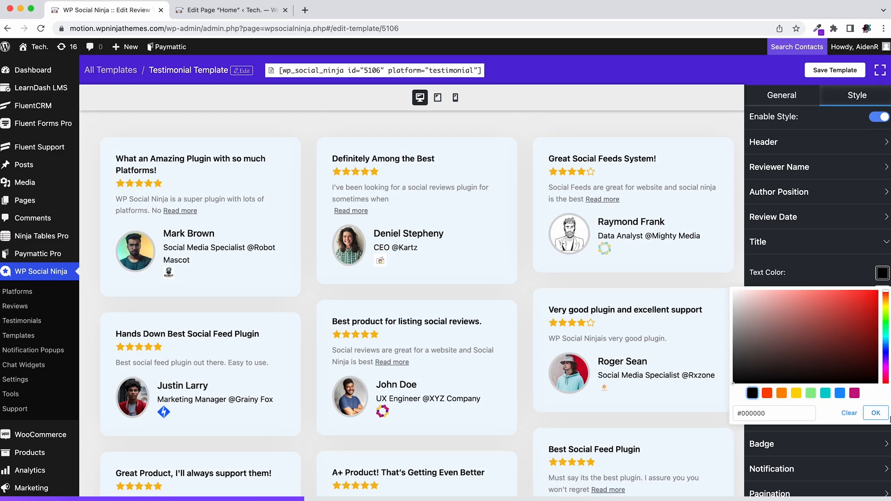
left_click(763, 241)
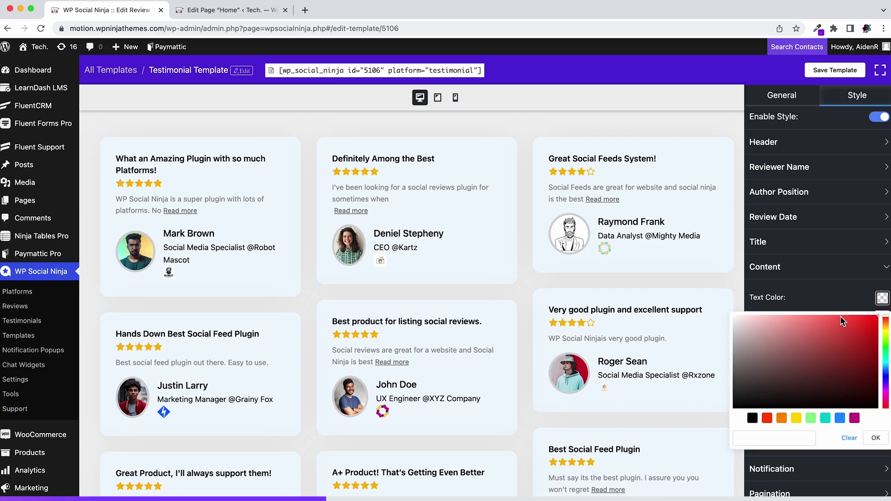
left_click(875, 437)
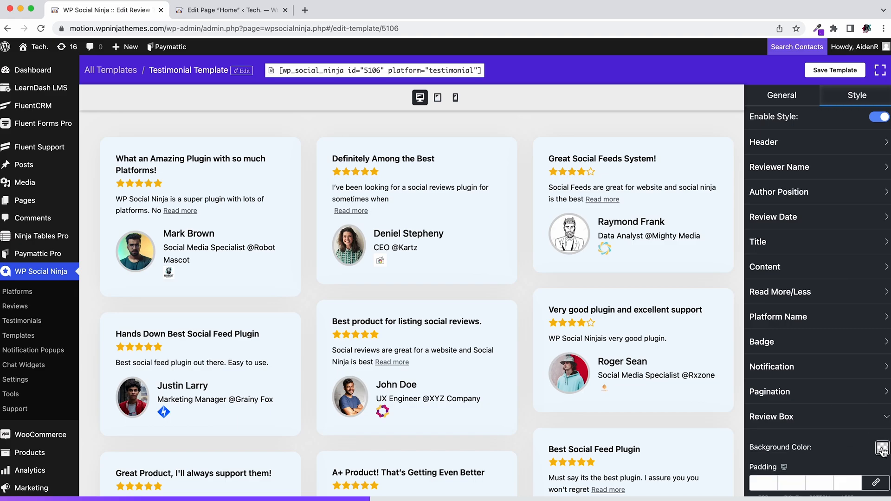
- Give review boxes a light green background and a groove border, bottom width 6, colour #90EE90
left_click(880, 449)
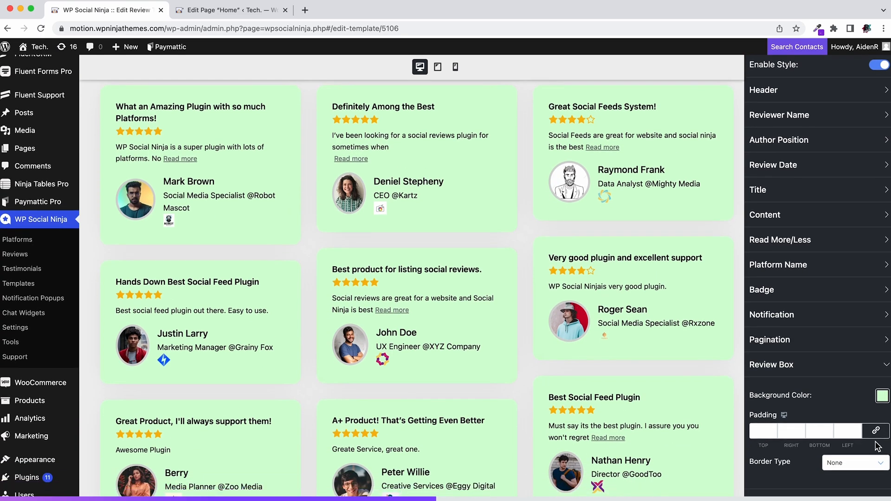
left_click(854, 463)
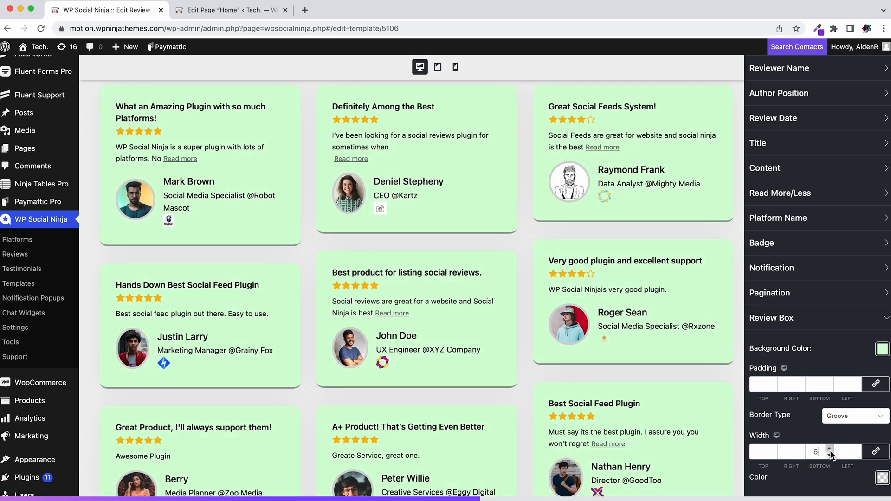
left_click(882, 477)
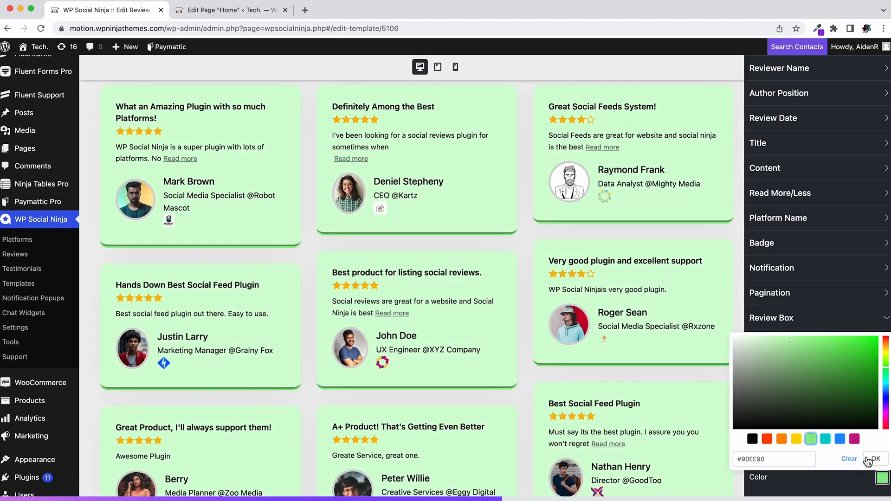
left_click(871, 458)
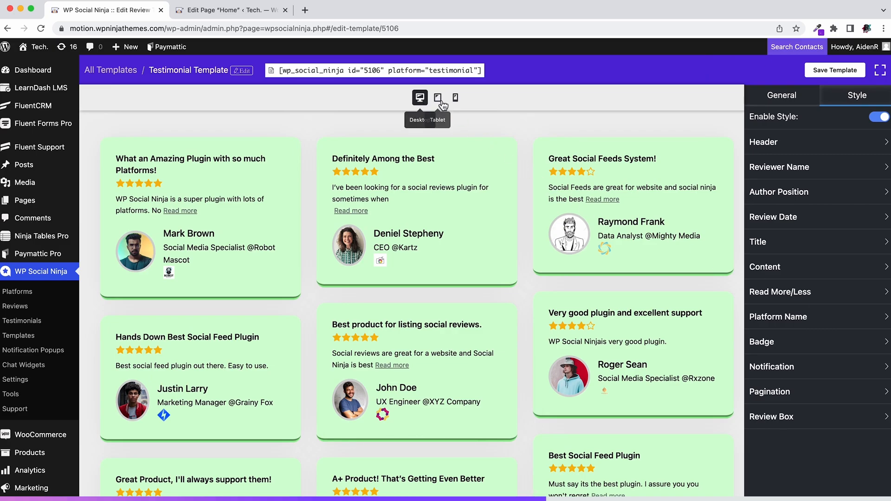
- Check the template at tablet and mobile sizes, then return to desktop preview
left_click(437, 98)
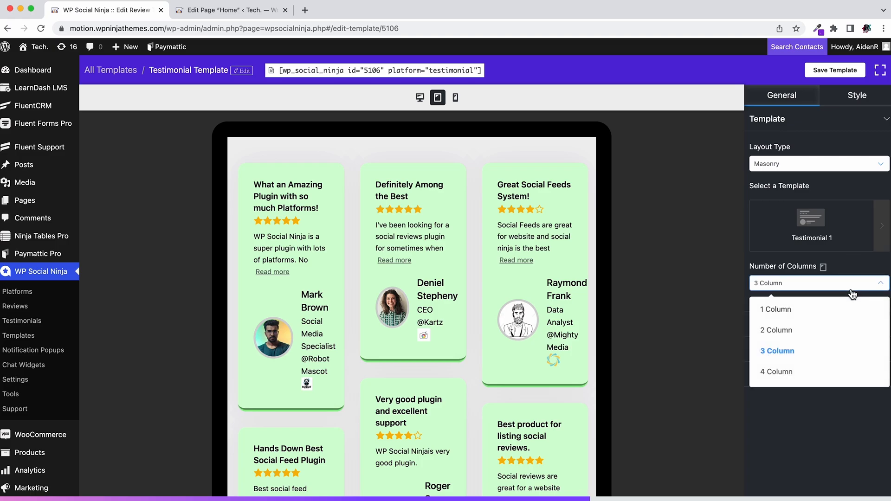
left_click(455, 98)
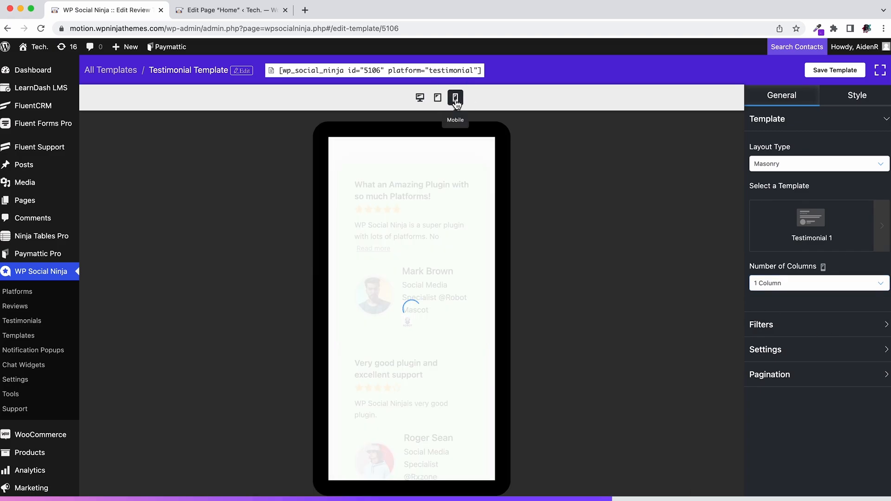
scroll("down", 3)
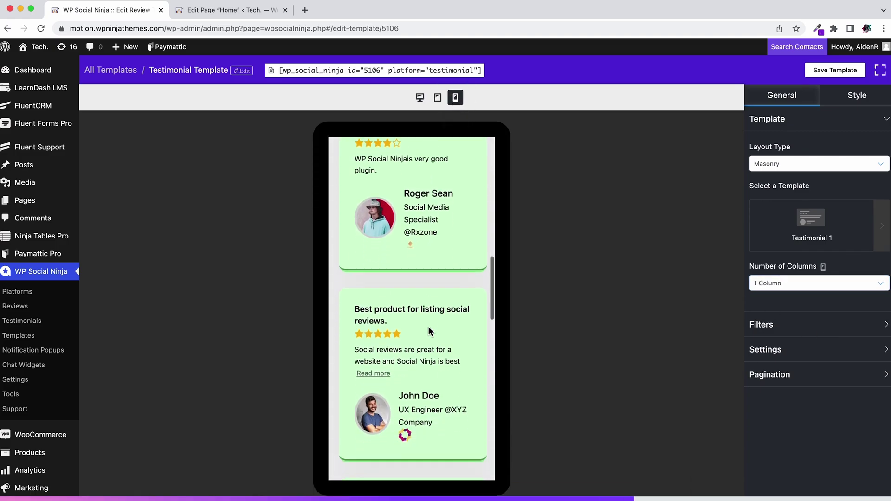
left_click(437, 97)
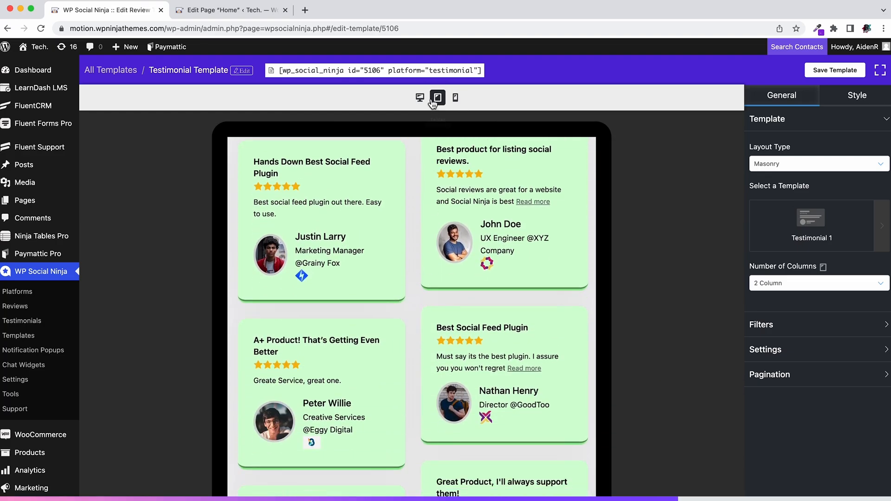
left_click(420, 98)
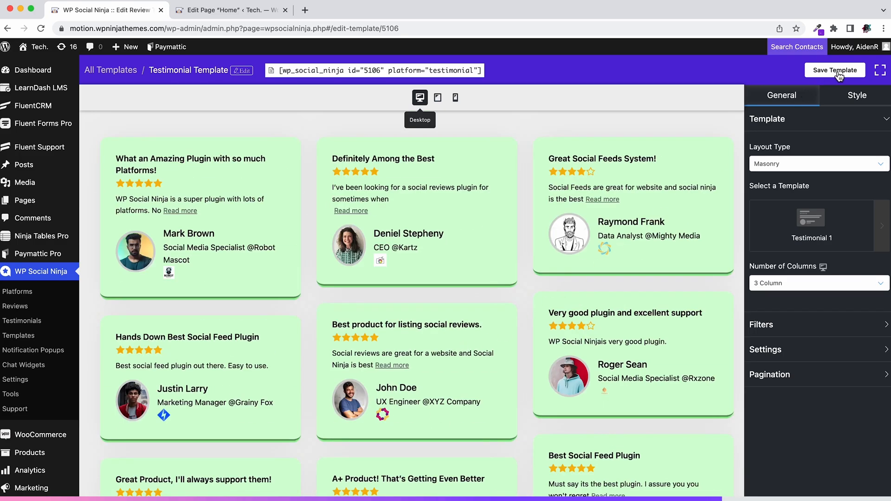
- Save the template, copy its shortcode into the Home page and preview it
left_click(375, 70)
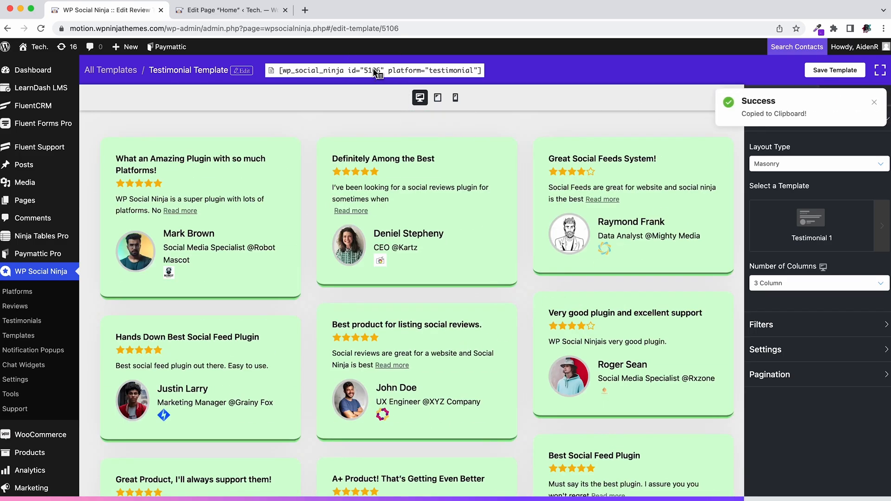
left_click(228, 10)
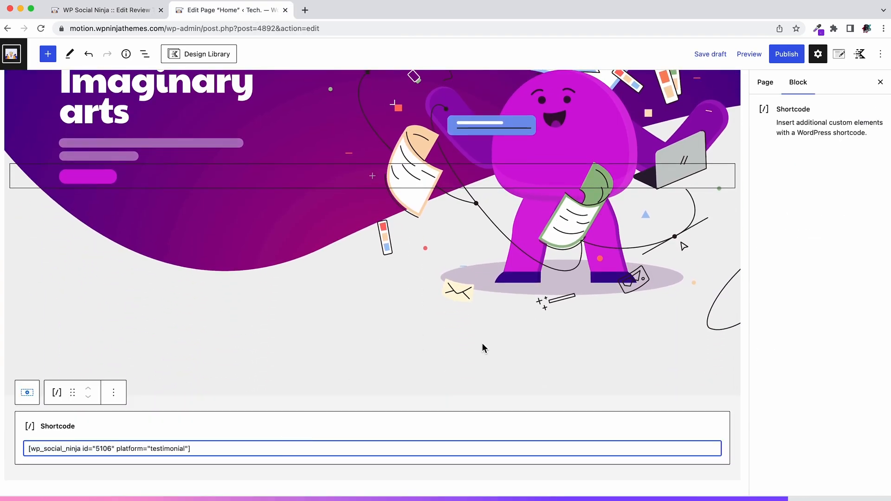
left_click(748, 54)
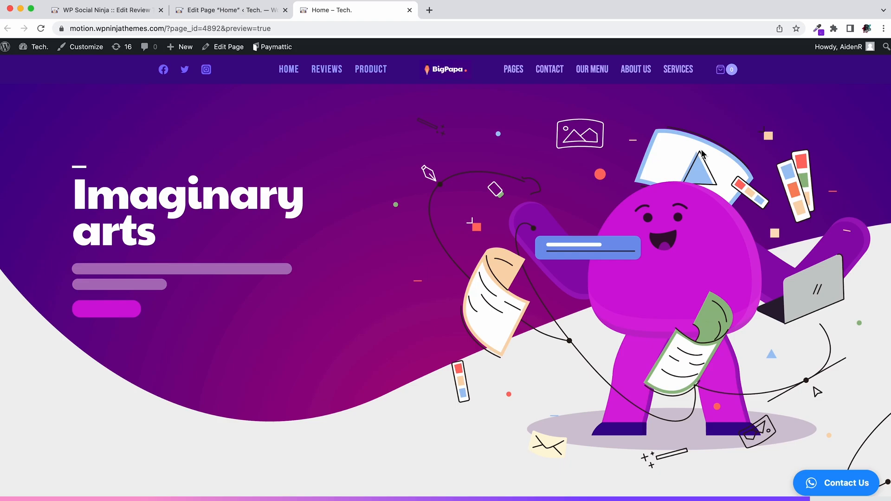
- Scroll the Home preview and load more to reveal all green testimonial cards including Mark Brown's
scroll("down", 3)
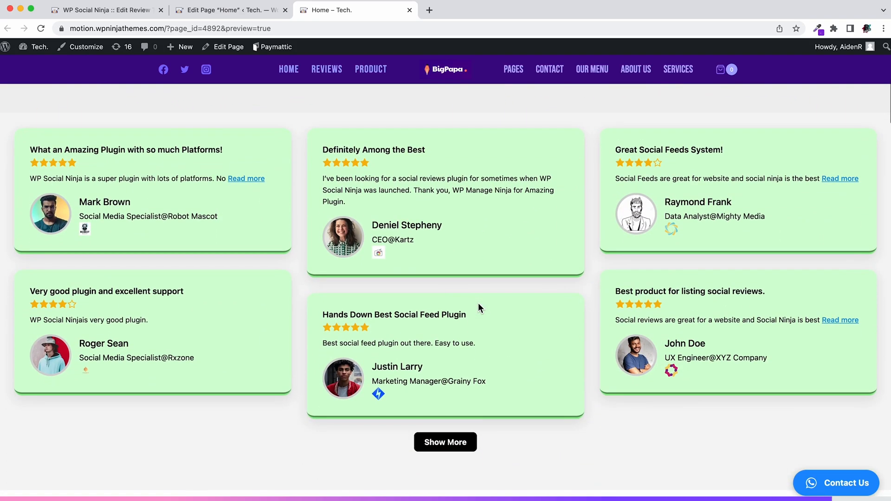
left_click(445, 442)
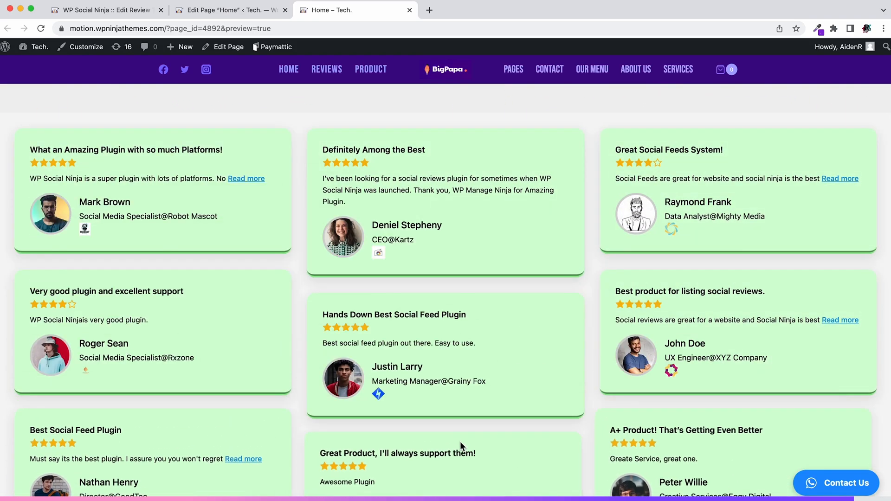
scroll("down", 3)
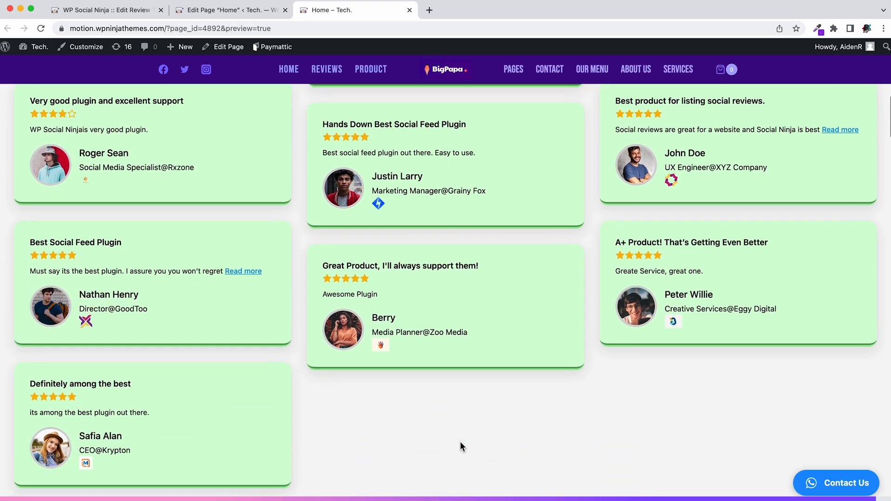